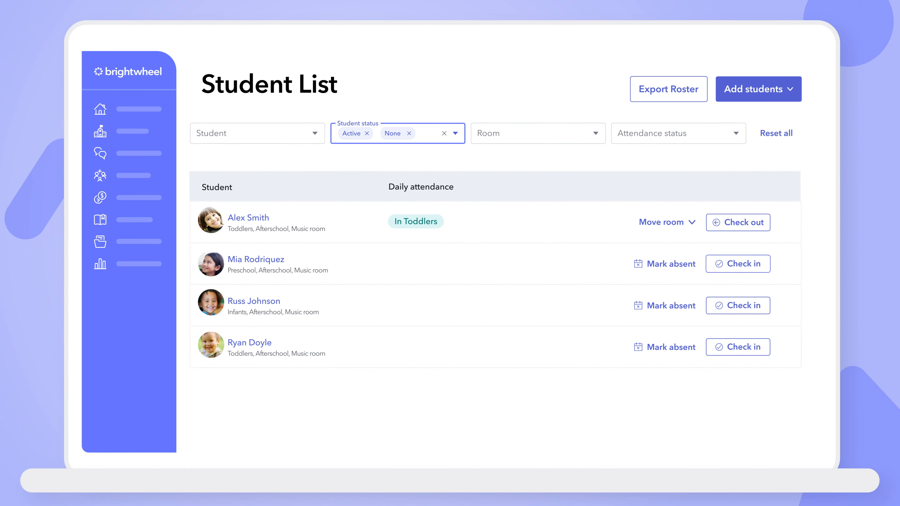
{"action": "mouse_move", "coordinate": [552, 296]}
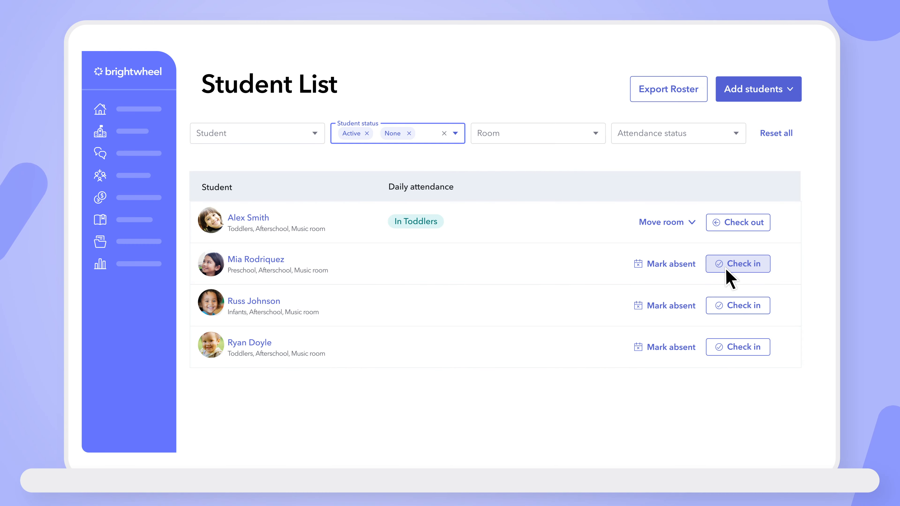
{"action": "left_click", "coordinate": [738, 264]}
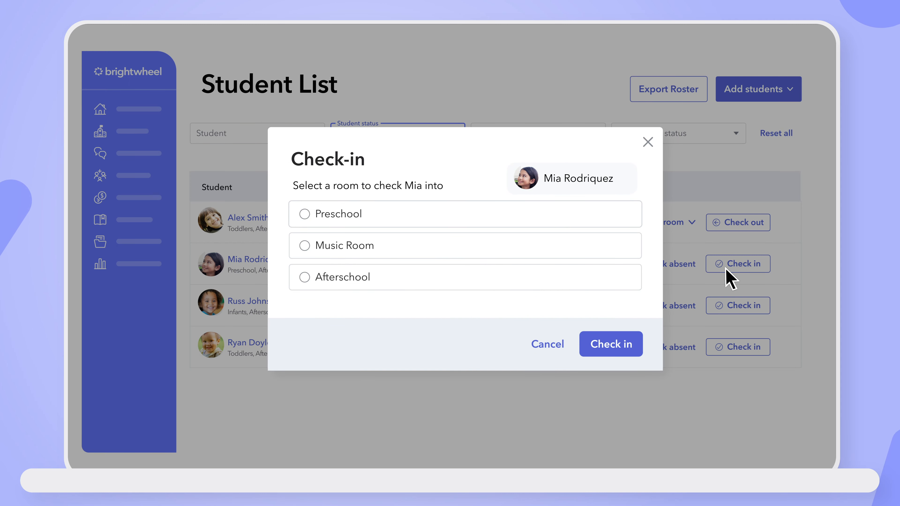
{"action": "left_click", "coordinate": [307, 214]}
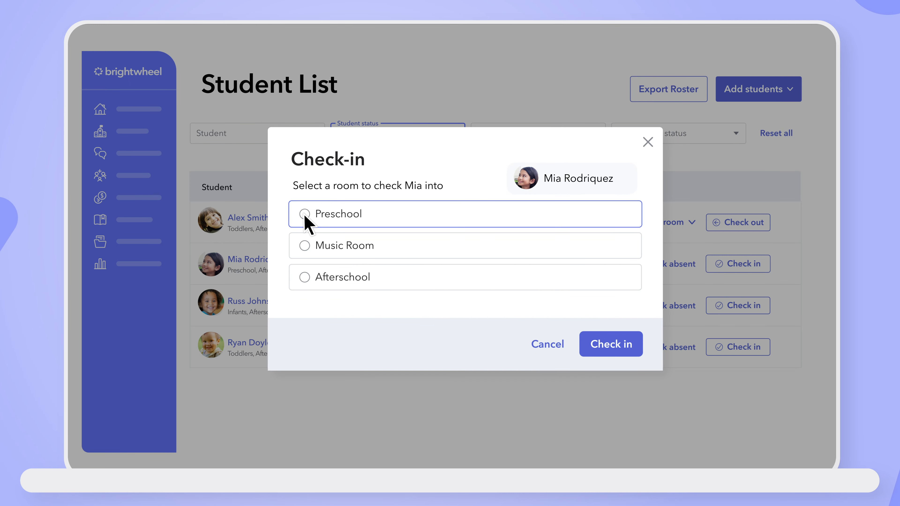
{"action": "left_click", "coordinate": [304, 214]}
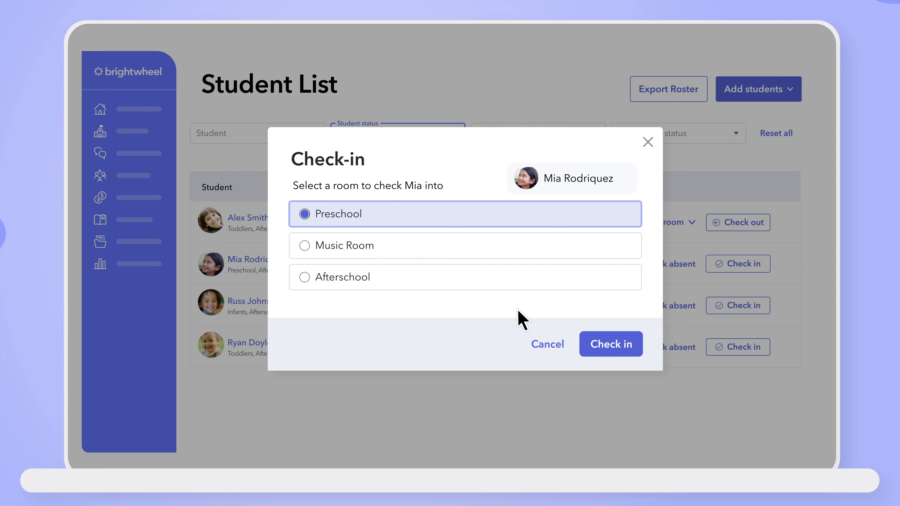
{"action": "left_click", "coordinate": [611, 344]}
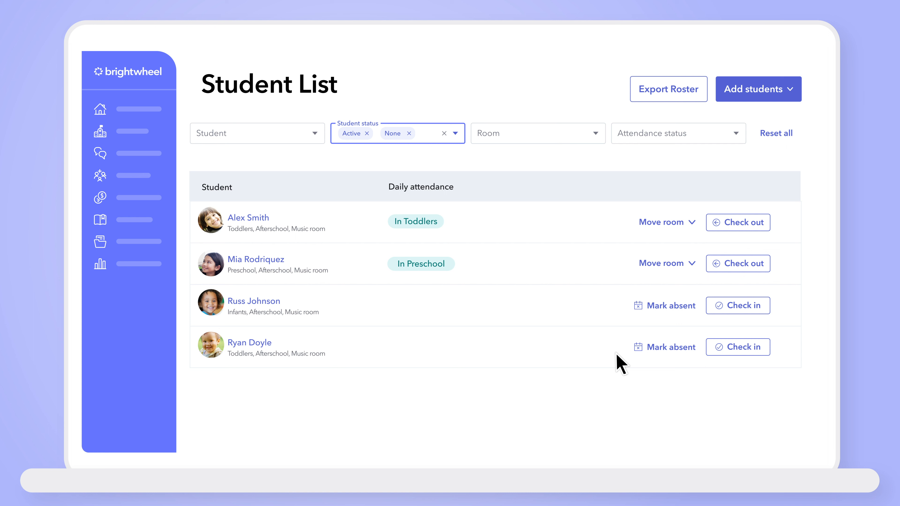
{"action": "mouse_move", "coordinate": [627, 355]}
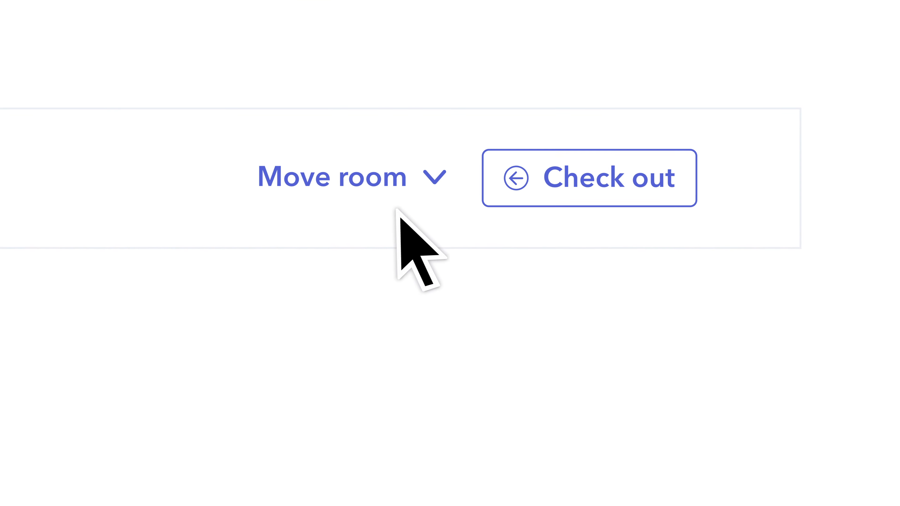
{"action": "left_click", "coordinate": [350, 177]}
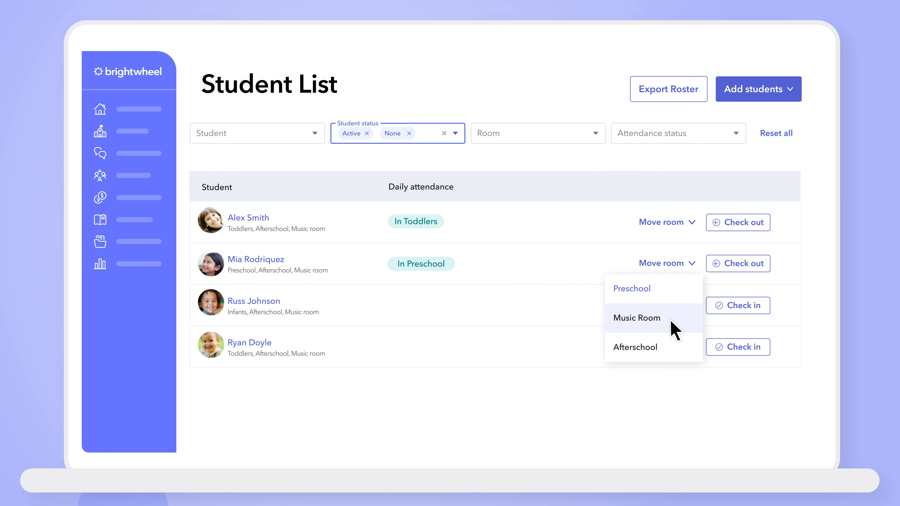
{"action": "left_click", "coordinate": [637, 318]}
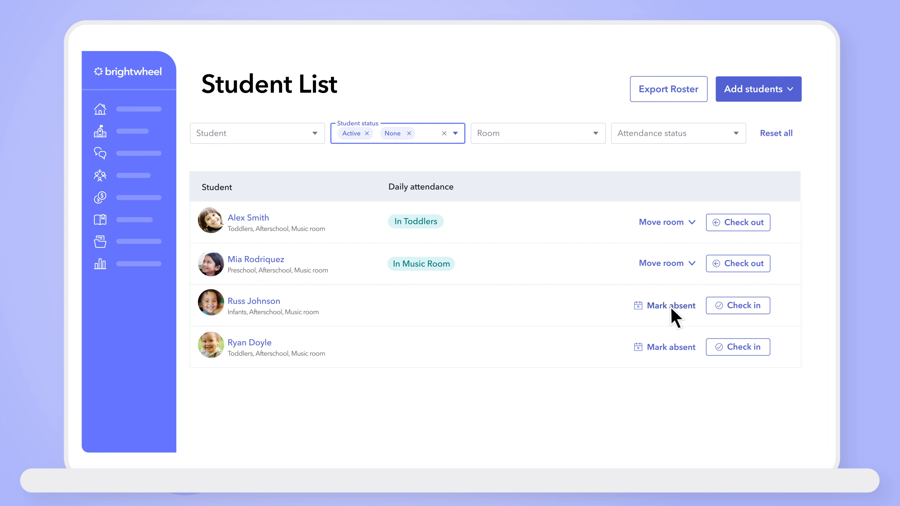
{"action": "left_click", "coordinate": [671, 306]}
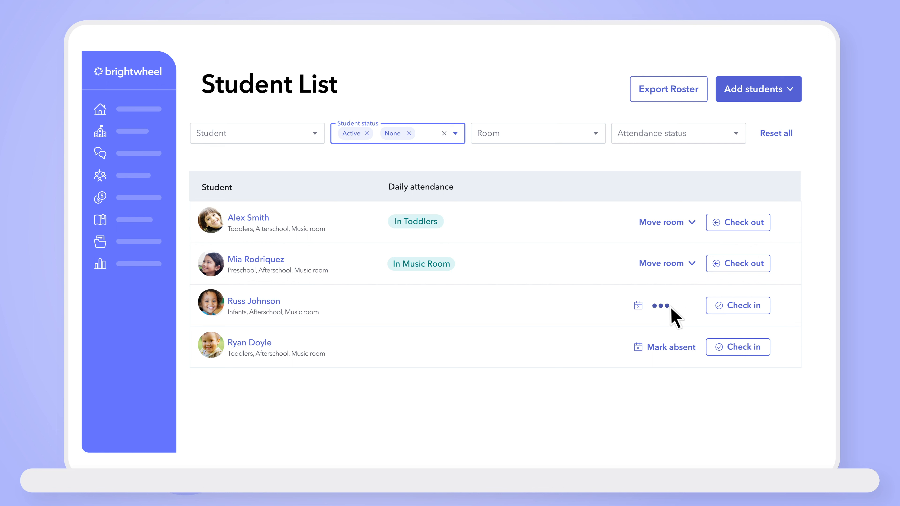
{"action": "left_click", "coordinate": [637, 305]}
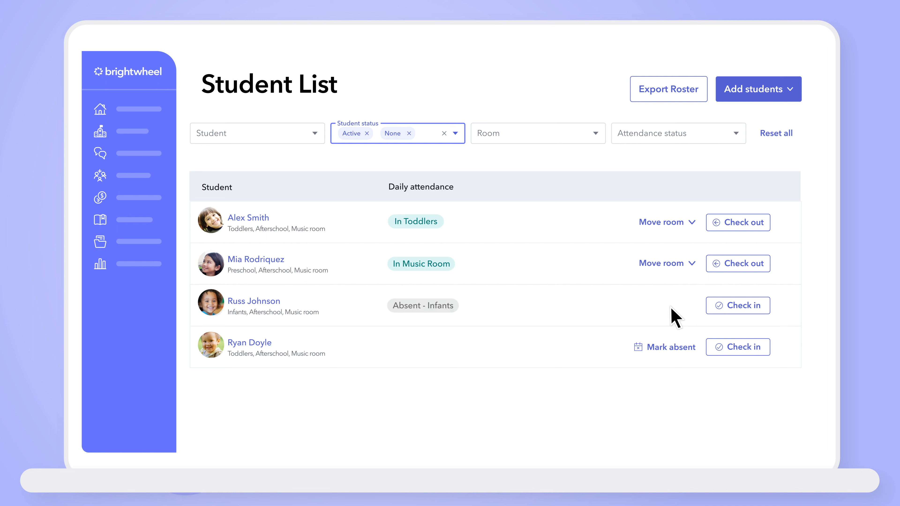